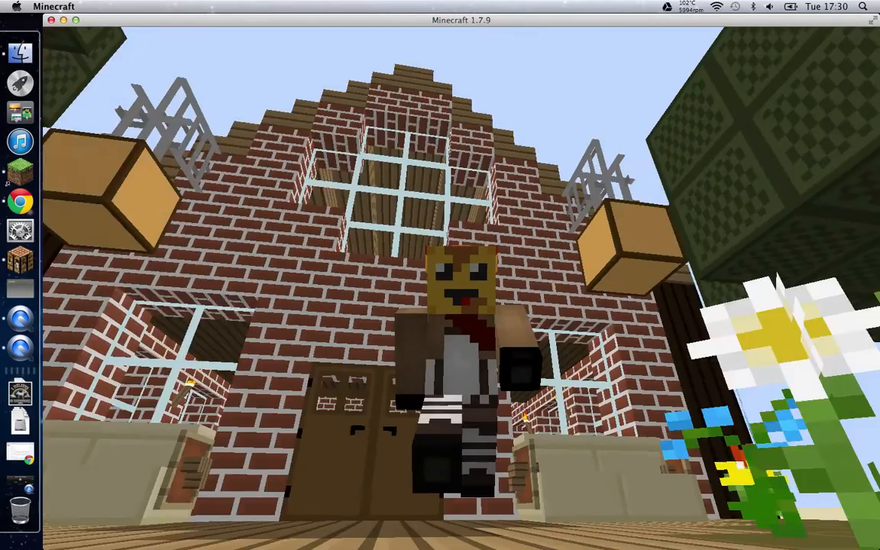
pyautogui.moveTo(440, 274)
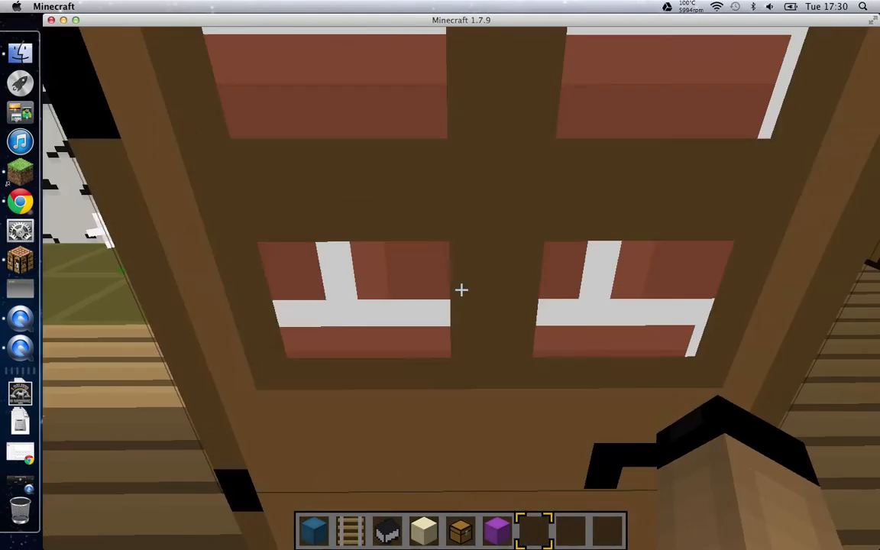
pyautogui.moveTo(461, 290)
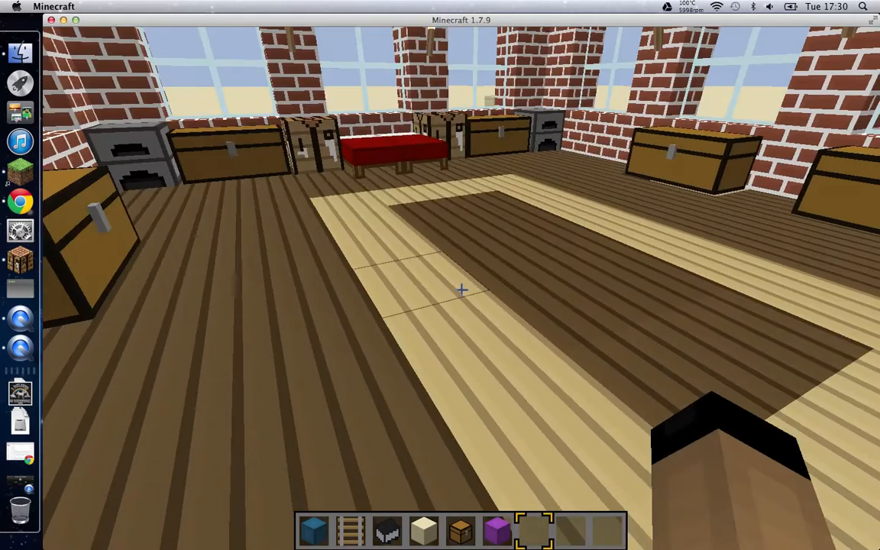
pyautogui.moveTo(461, 290)
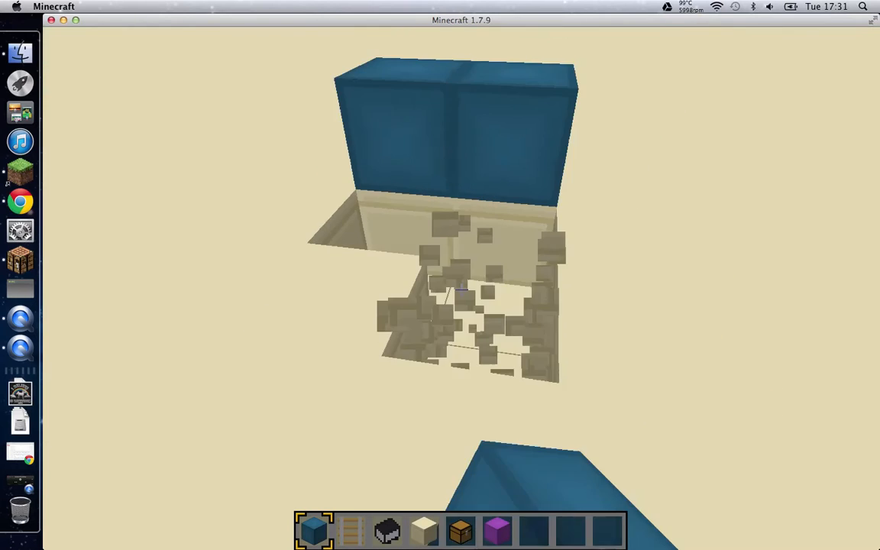
pyautogui.moveTo(461, 290)
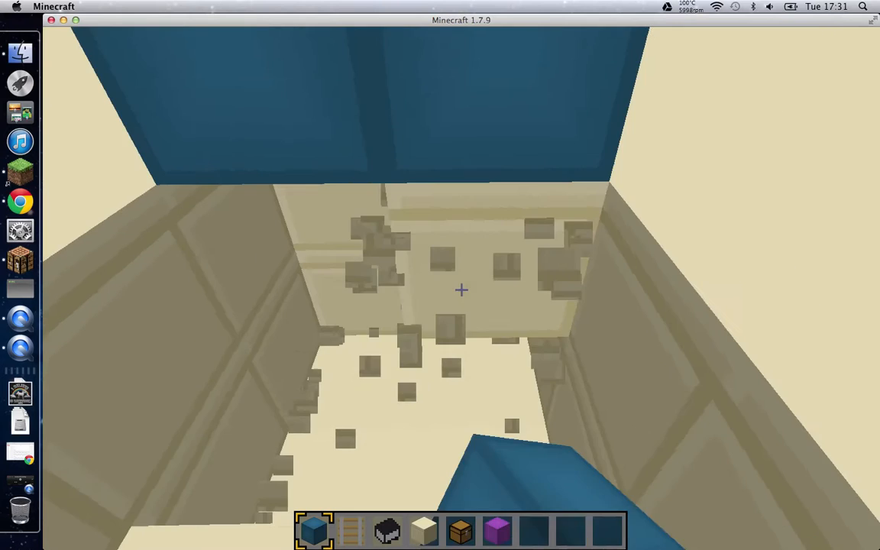
pyautogui.moveTo(462, 290)
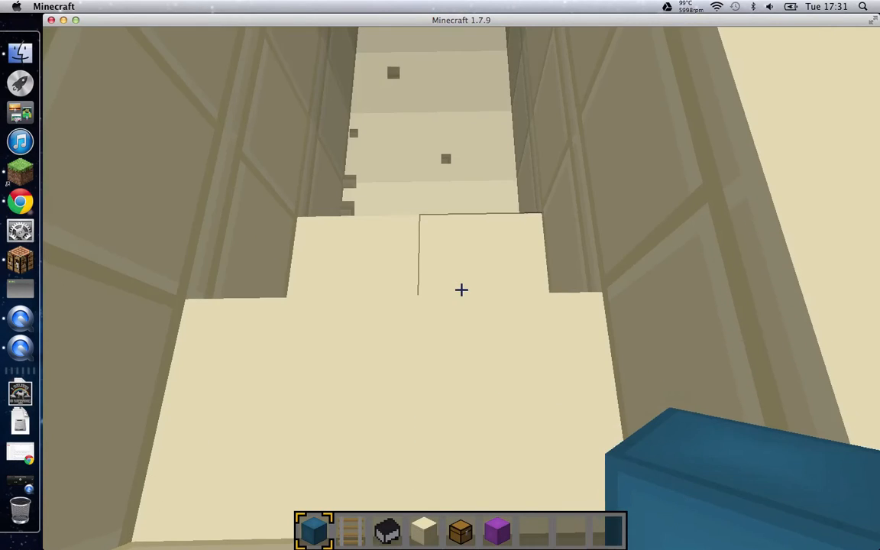
pyautogui.moveTo(461, 290)
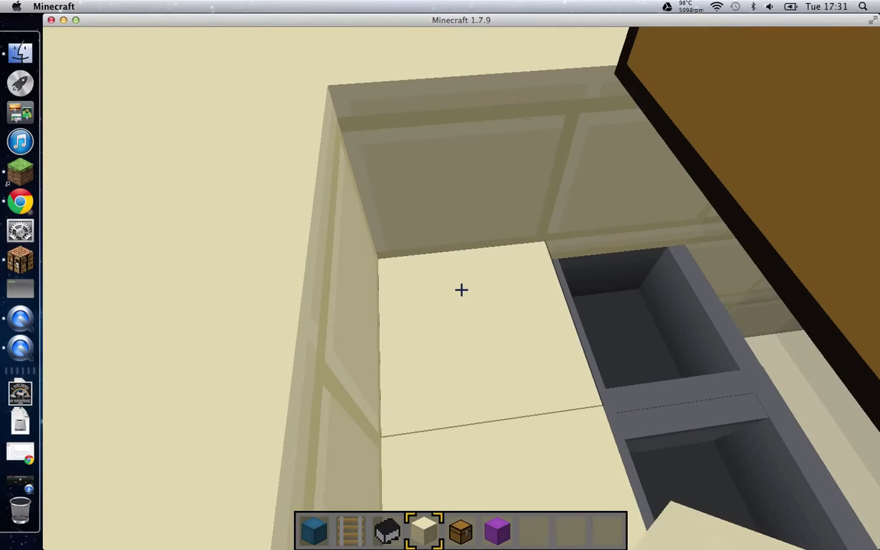
pyautogui.moveTo(462, 290)
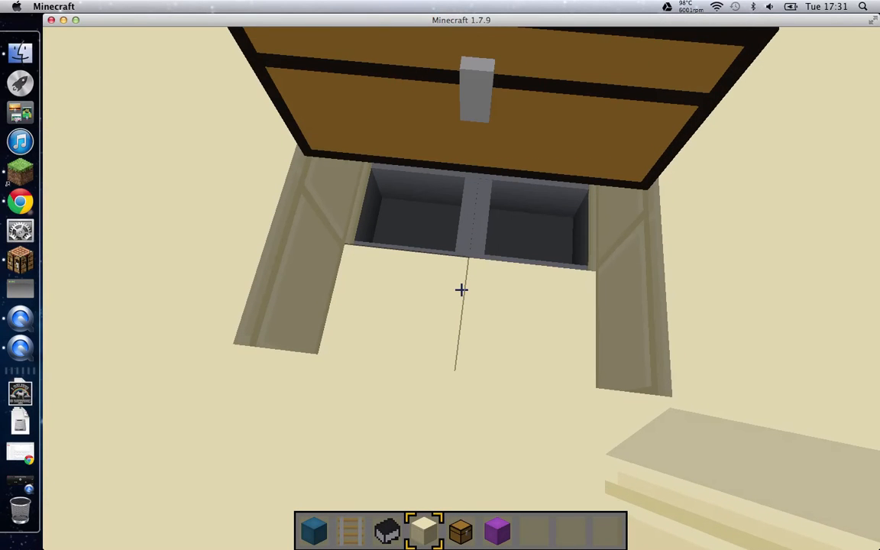
pyautogui.moveTo(461, 291)
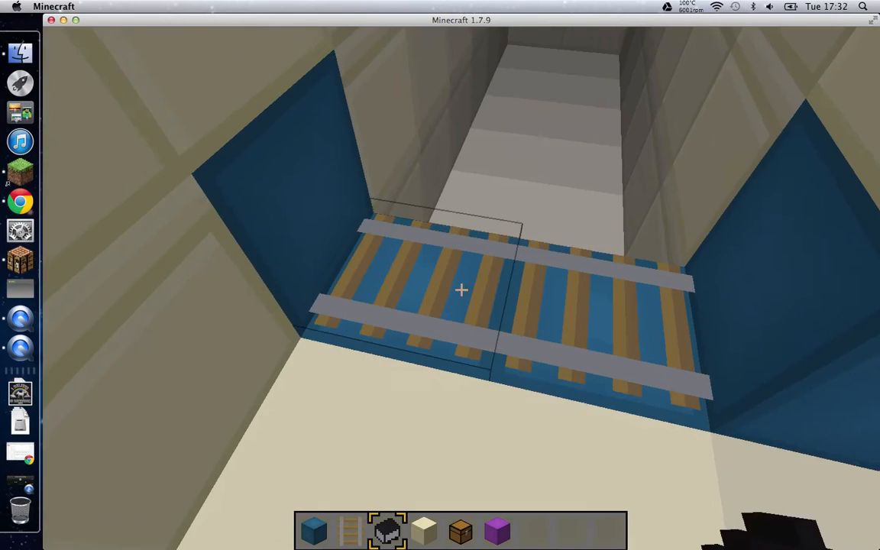
pyautogui.moveTo(461, 290)
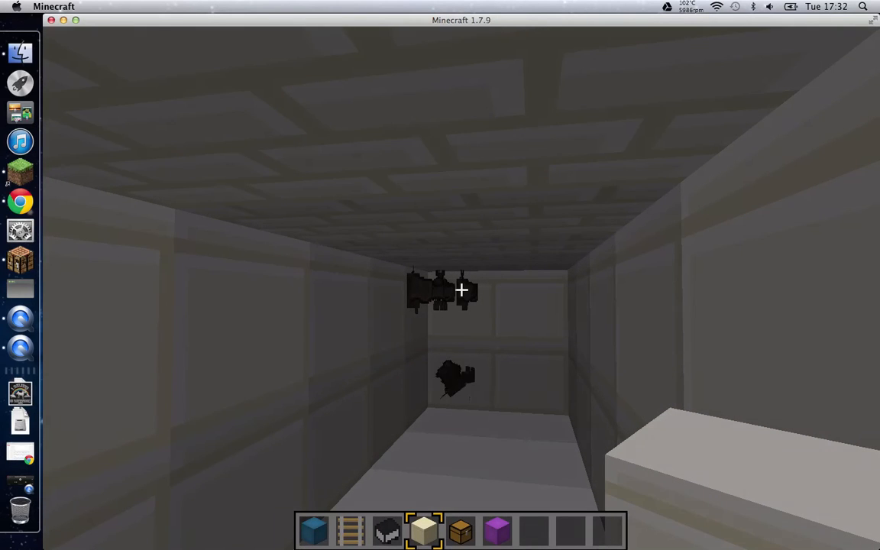
# Step: Browse the creative inventory and hover over the Transportation tab
pyautogui.press('e')
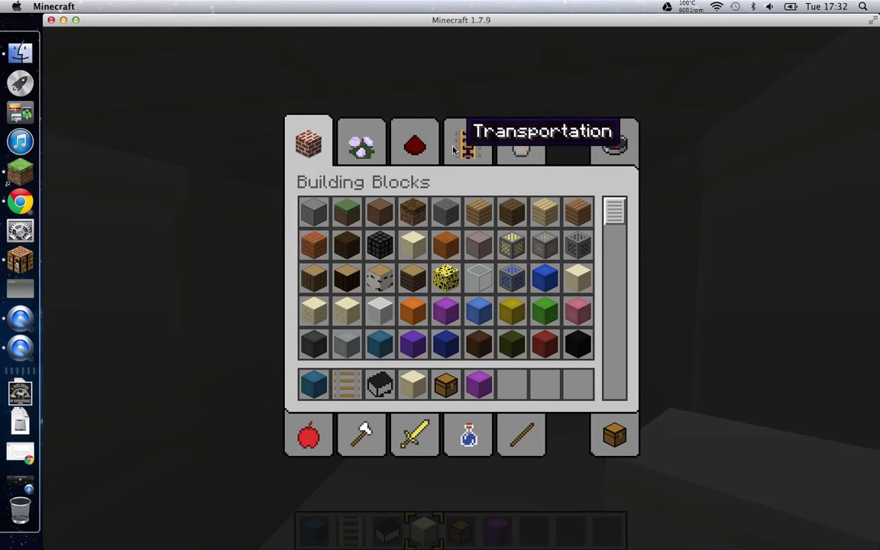
pyautogui.click(413, 142)
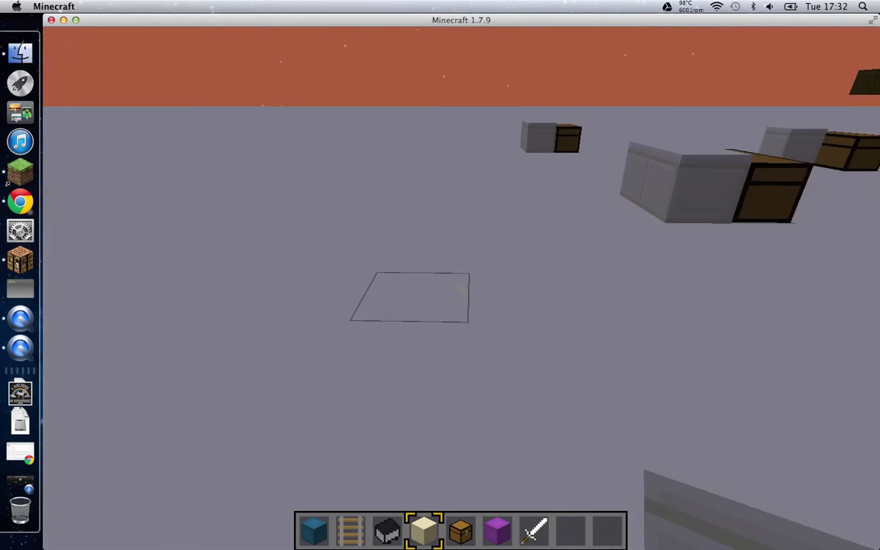
pyautogui.moveTo(461, 290)
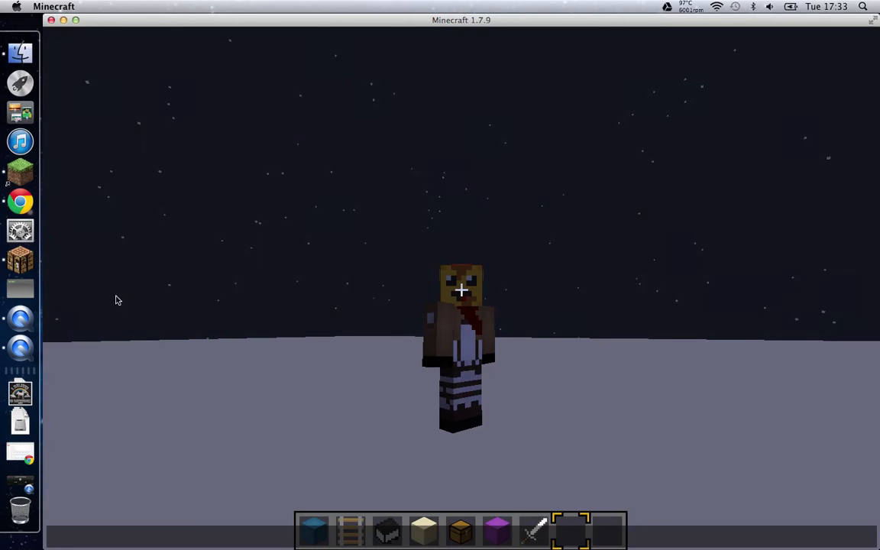
# Step: Switch to QuickTime Player in the Dock and bring up the Screen Recording controls
pyautogui.click(21, 329)
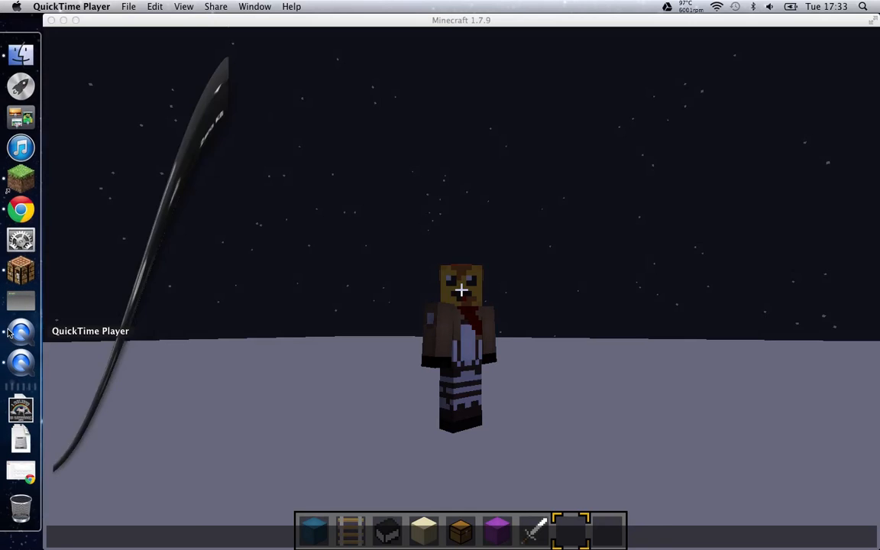
pyautogui.click(21, 329)
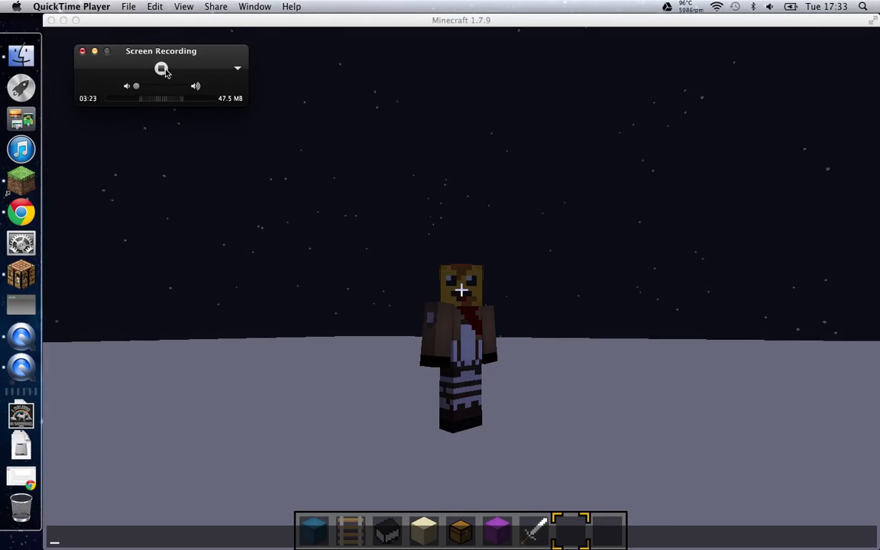